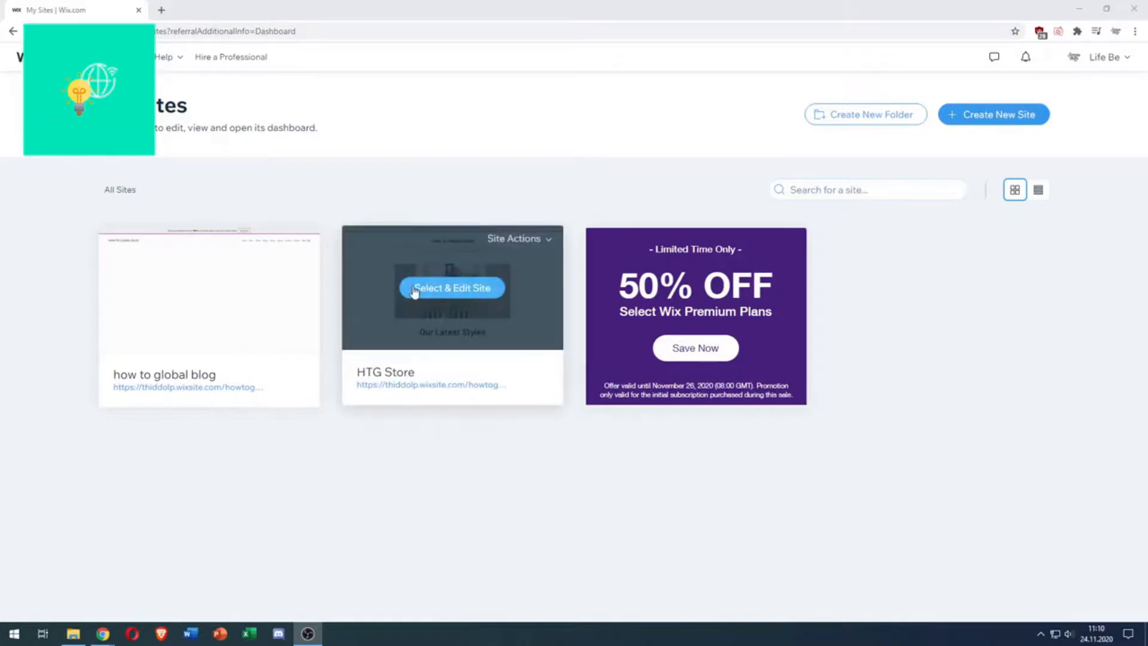
Open the HTG Store site from the dashboard and launch it via Site Actions > Edit Site
left_click(451, 288)
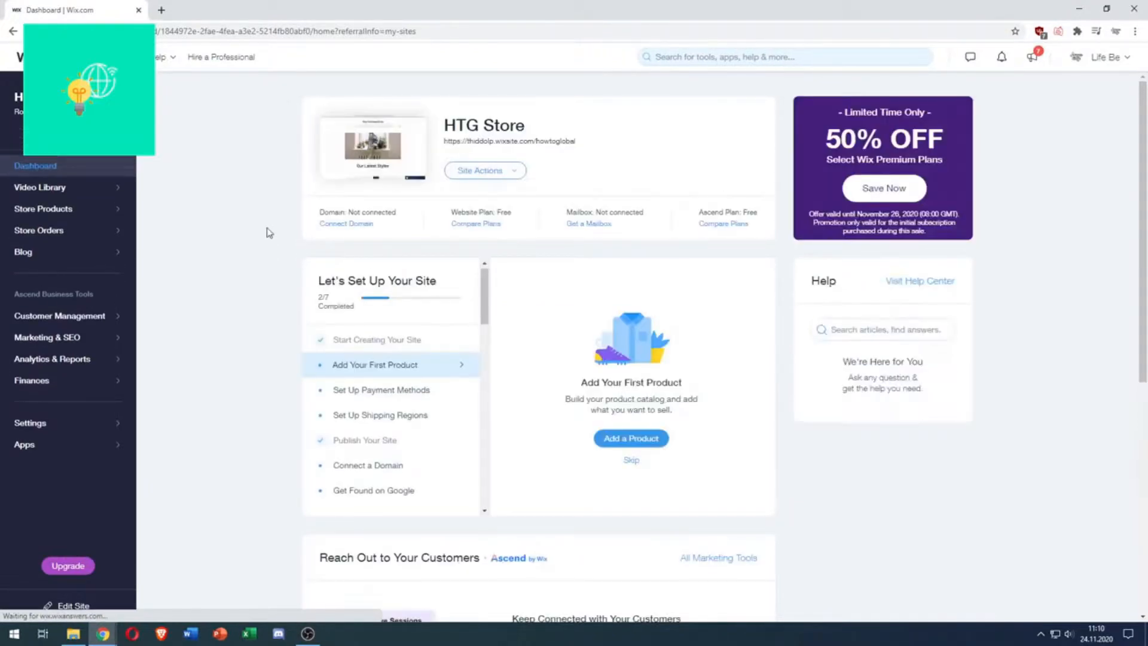
mouse_move(495, 182)
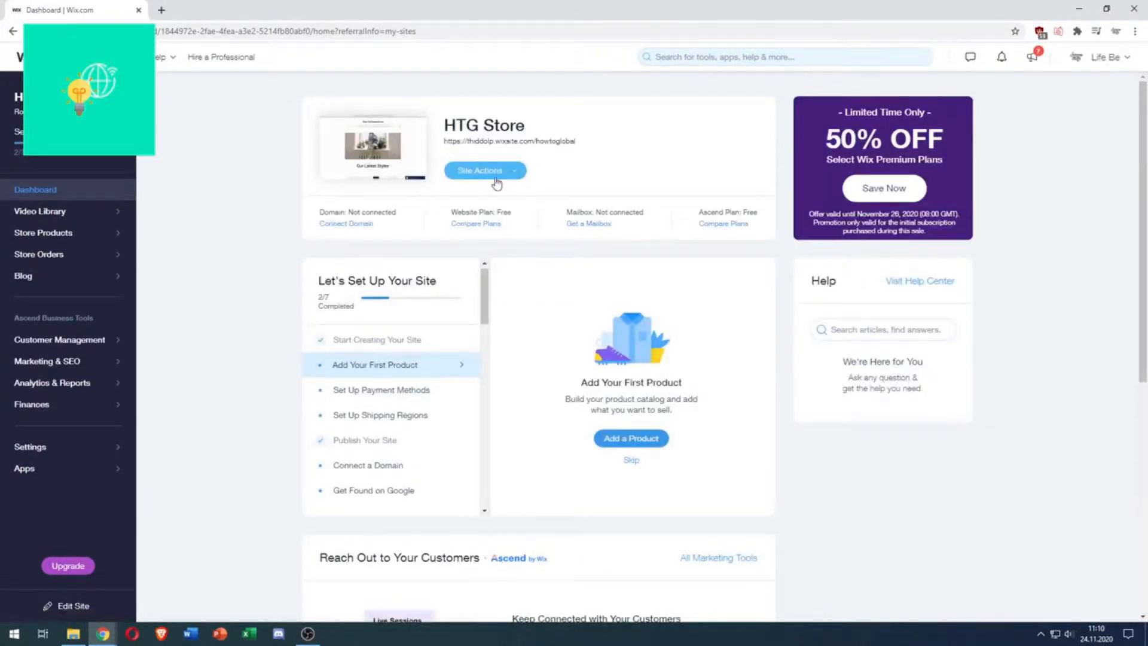
left_click(485, 171)
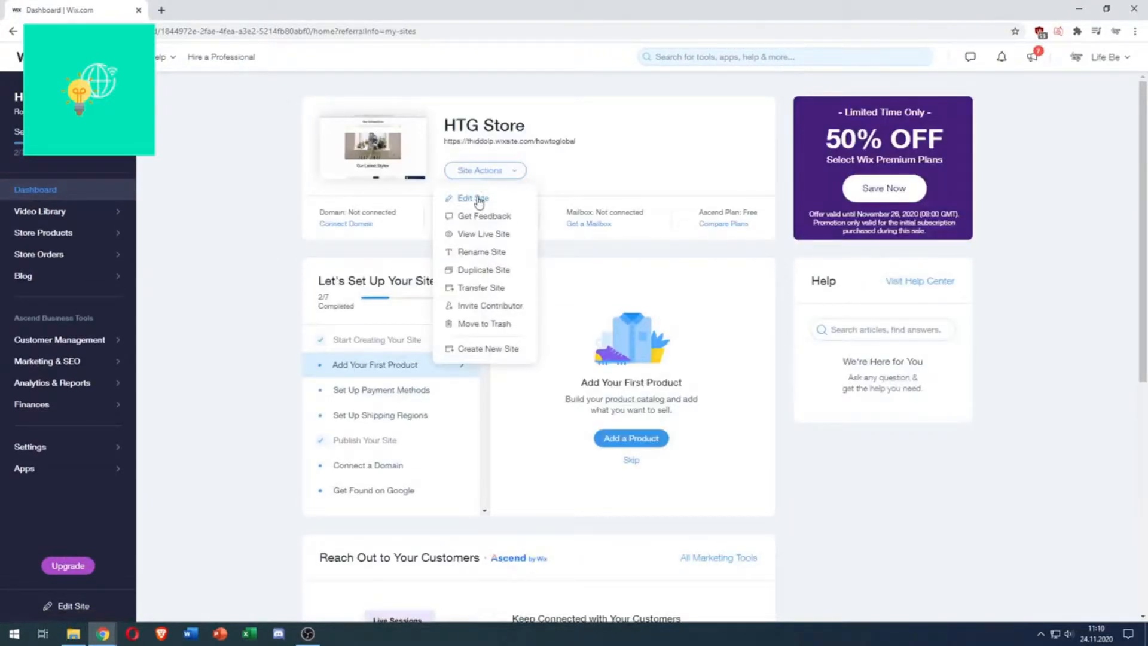
left_click(469, 198)
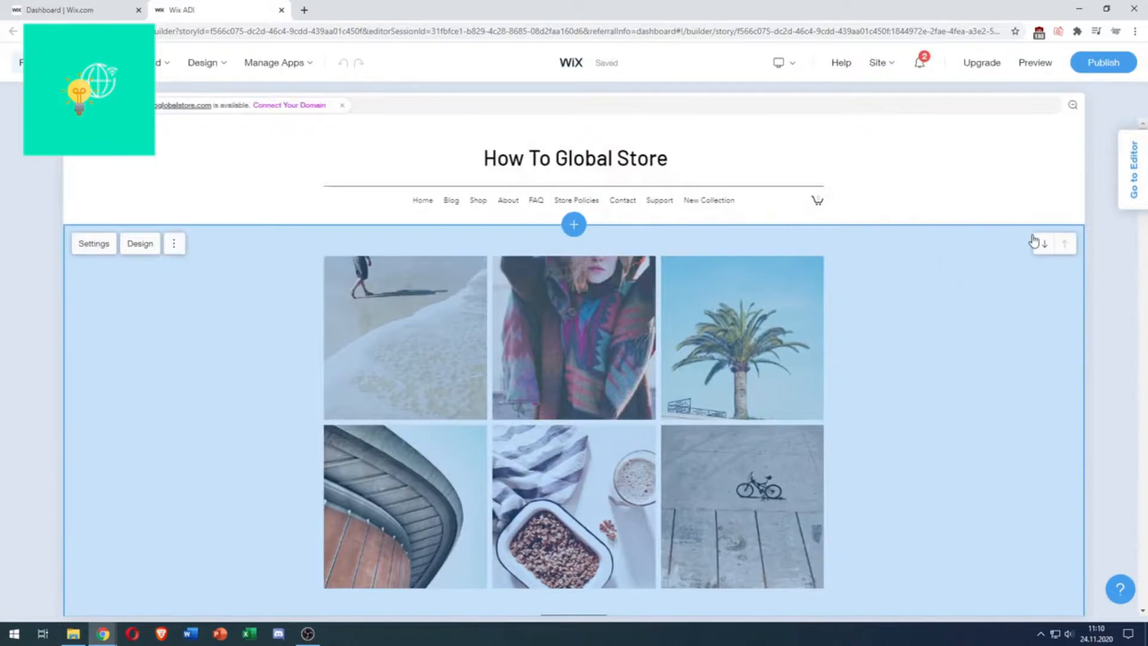
From the Site menu, choose Go to Editor under Want More Design Options
left_click(877, 62)
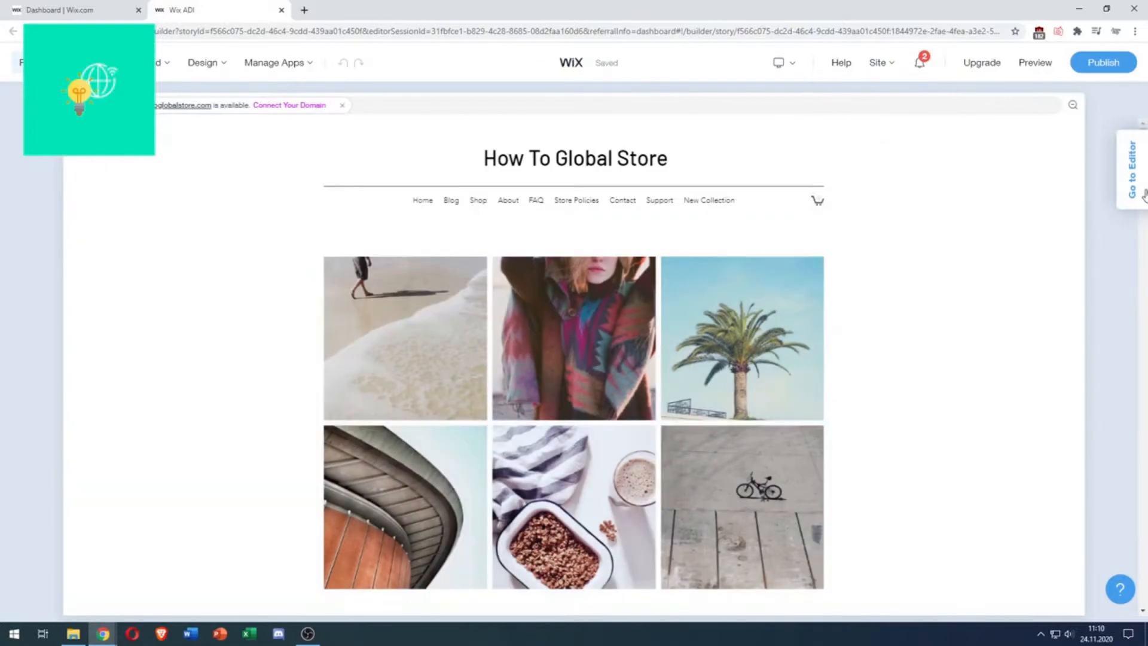
mouse_move(1131, 184)
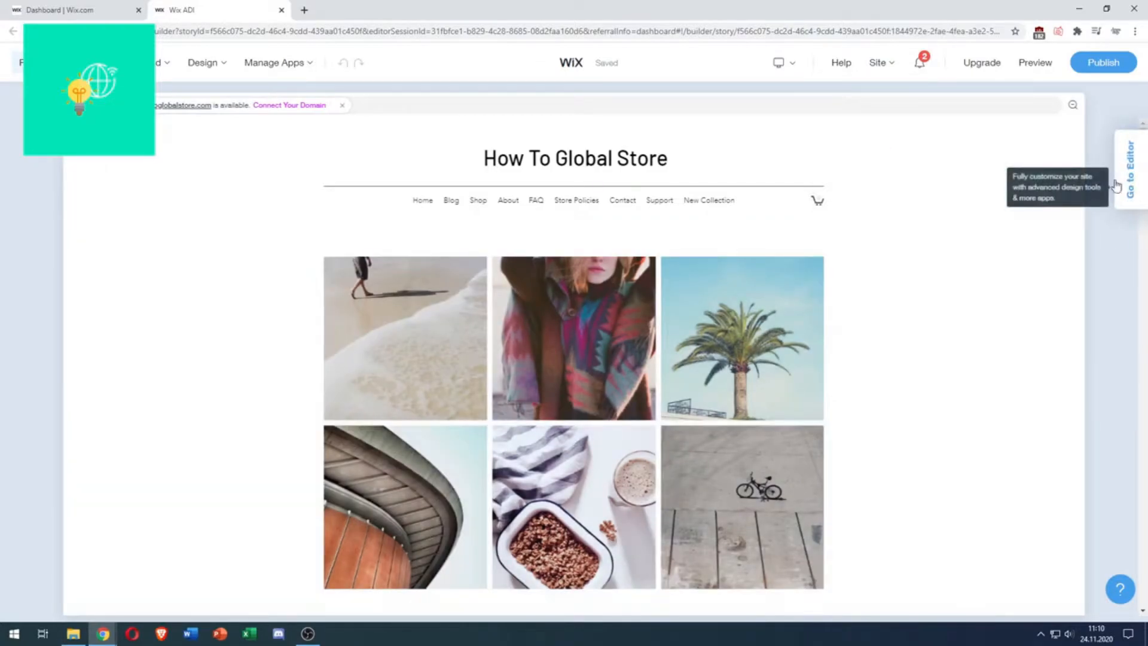
left_click(877, 63)
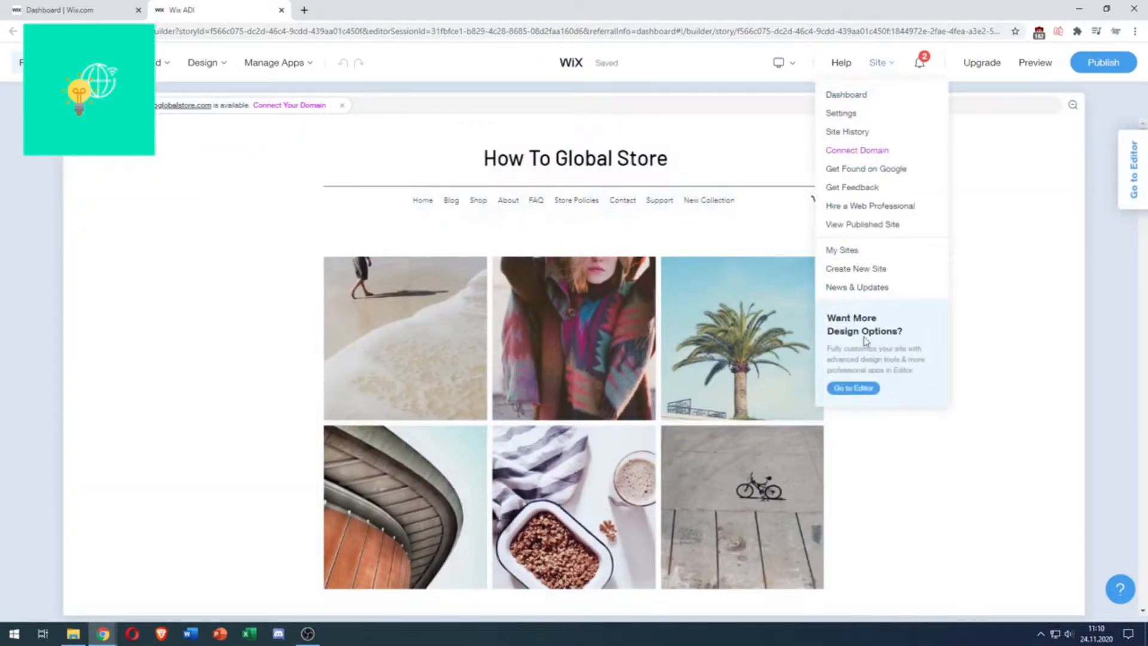
left_click(853, 387)
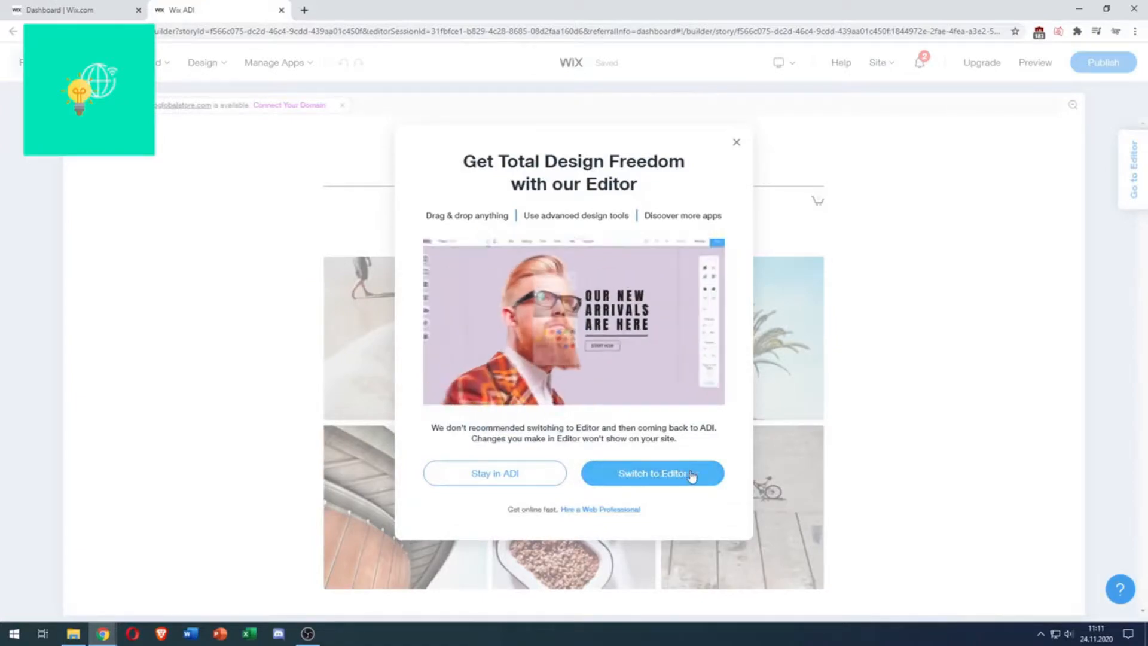
Confirm Switch to Editor in the Get Total Design Freedom dialog
left_click(653, 473)
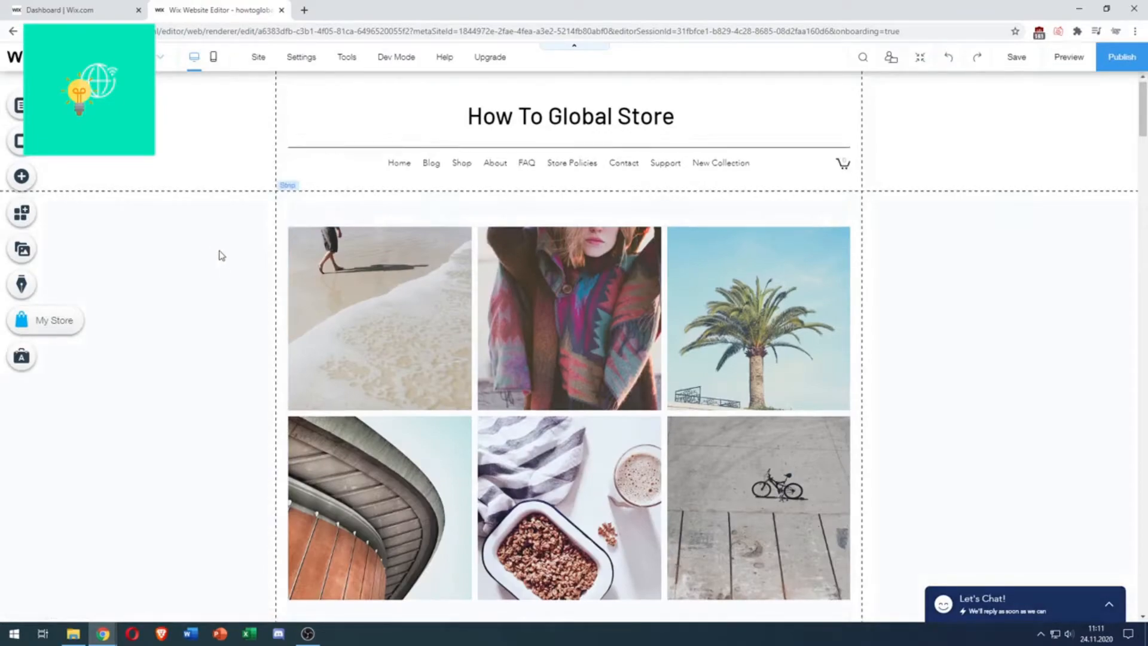
Search the Add panel for 'html' and open the Embeds results
scroll("down", 3)
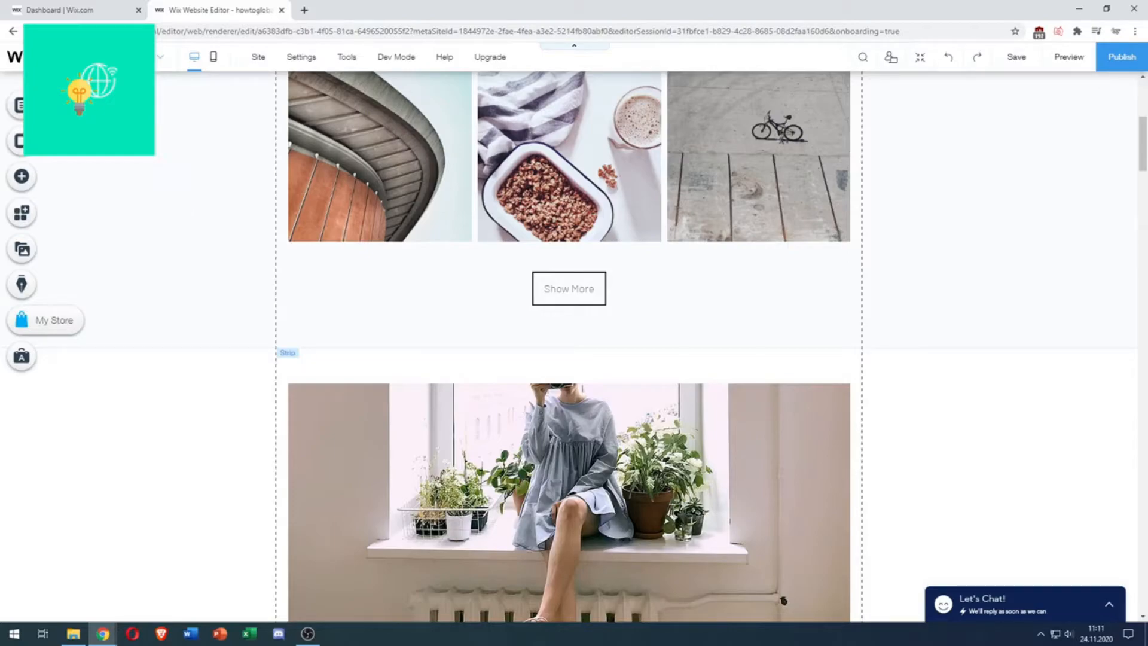
mouse_move(21, 176)
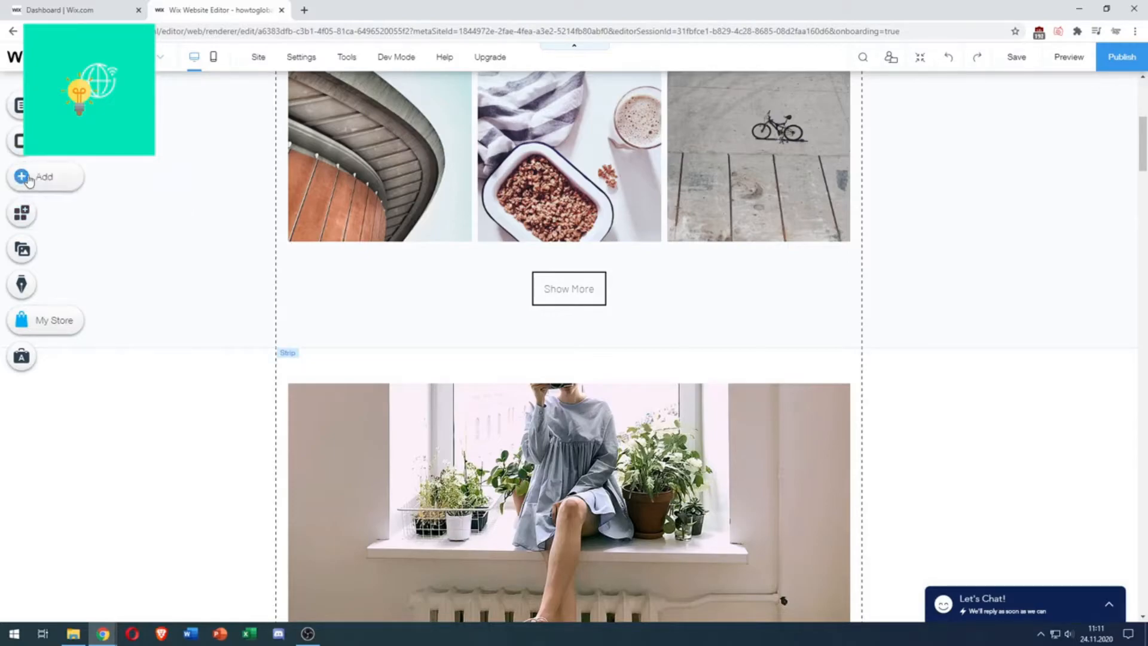
left_click(20, 177)
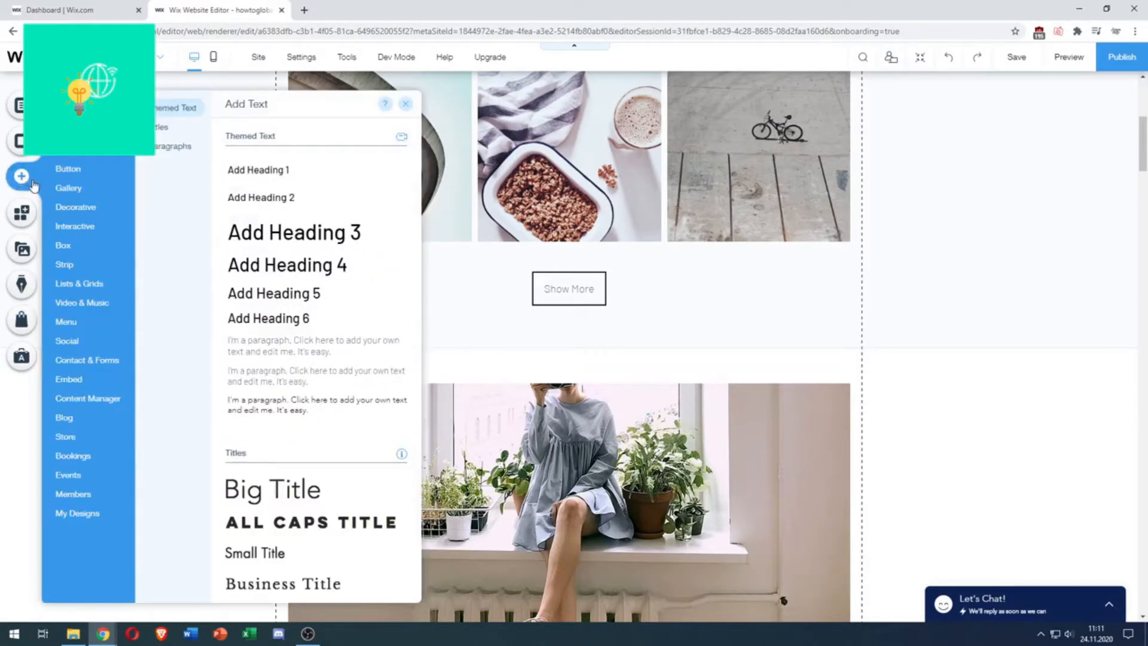
mouse_move(102, 160)
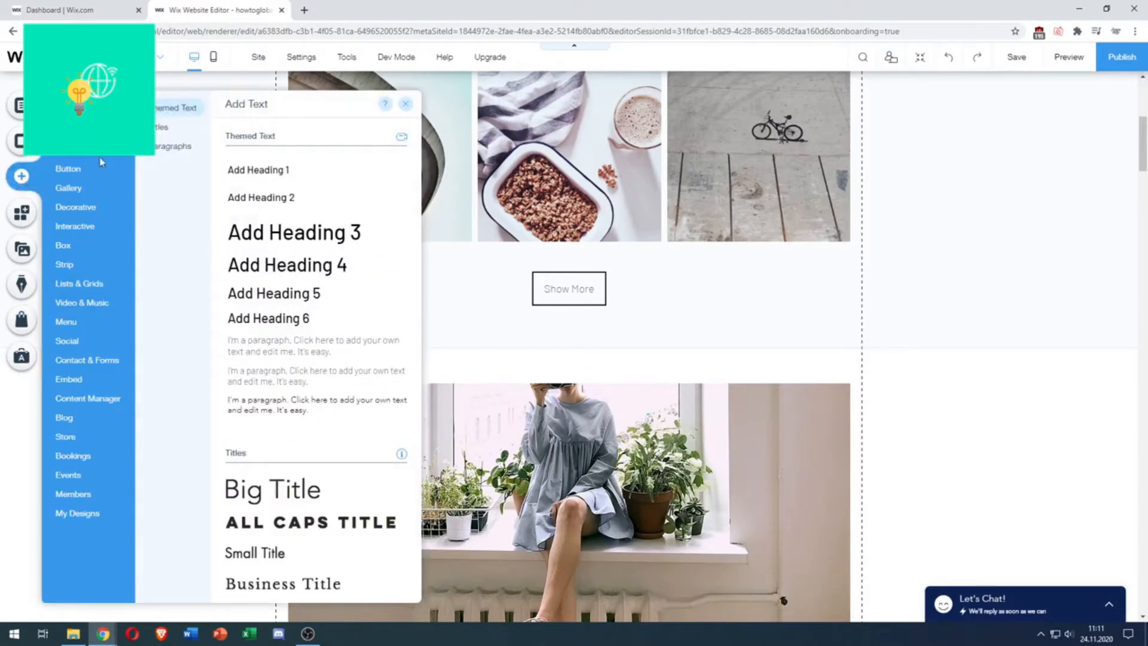
left_click(862, 57)
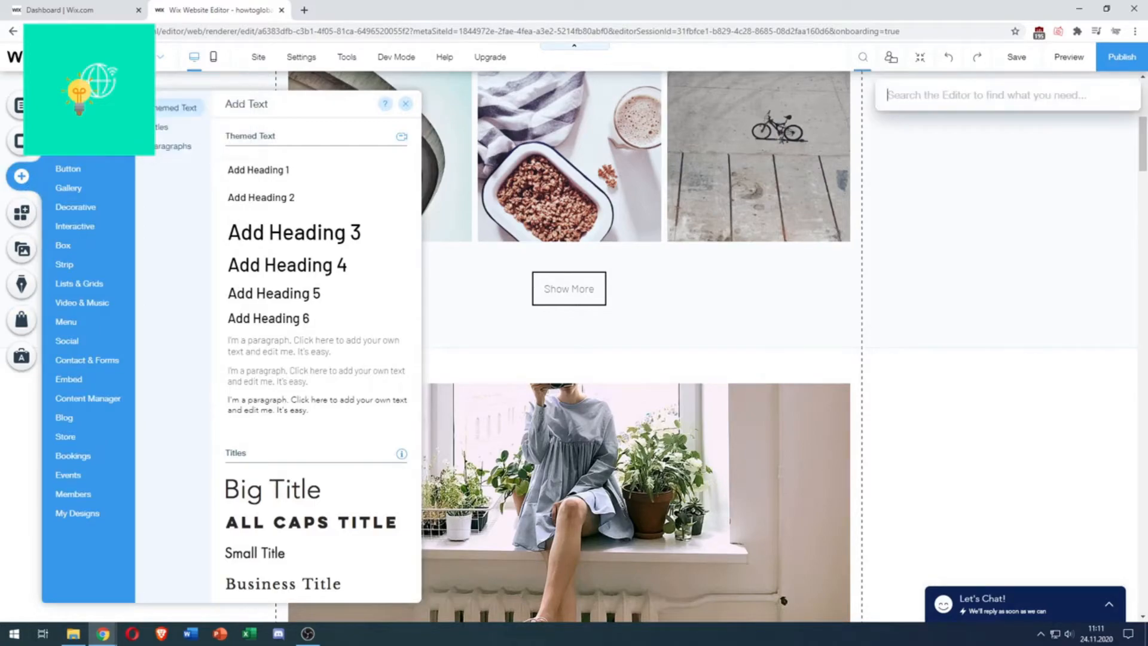
type("html")
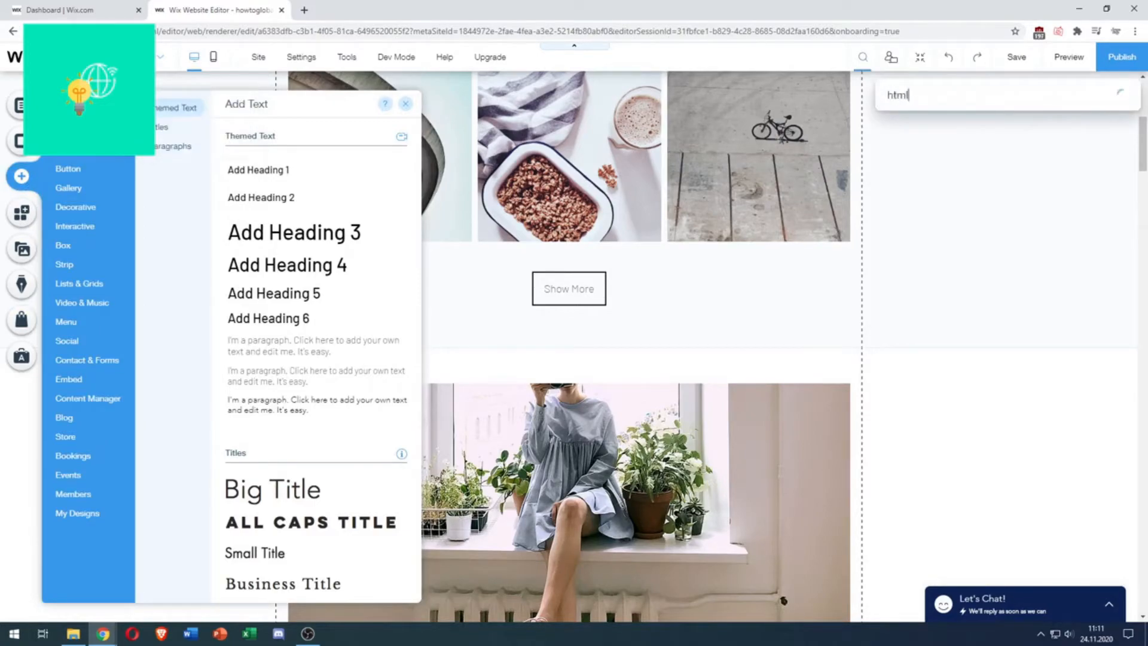
left_click(69, 380)
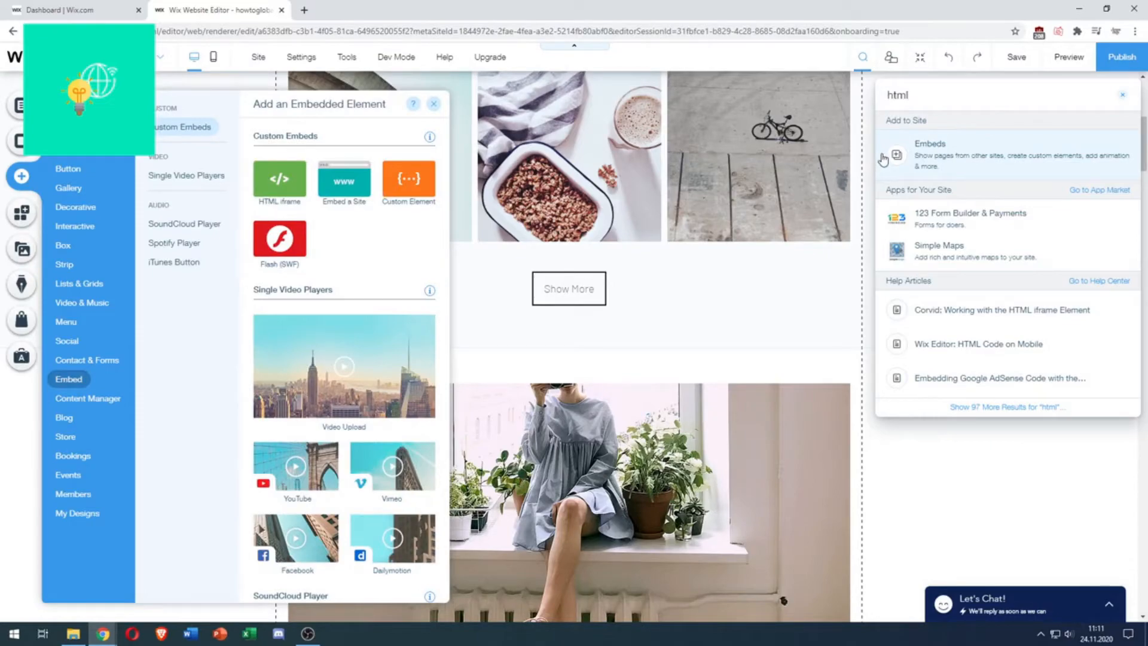
mouse_move(280, 178)
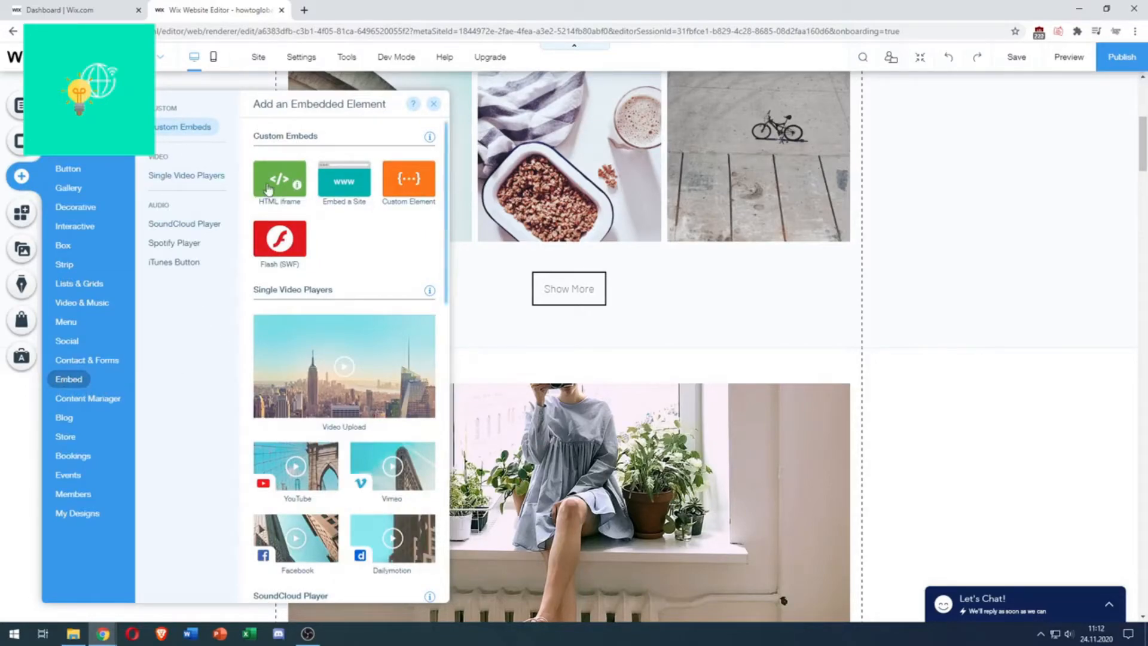
mouse_move(276, 180)
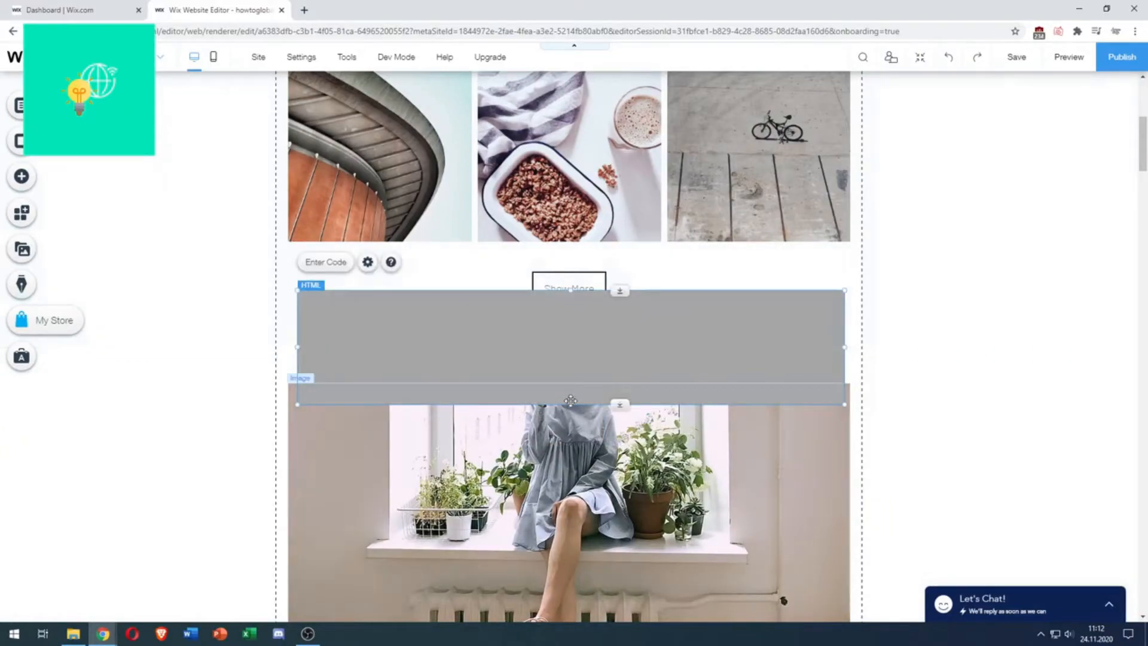
Move the HTML element above the window photo and focus its empty settings code box
left_click_drag(570, 401, 571, 424)
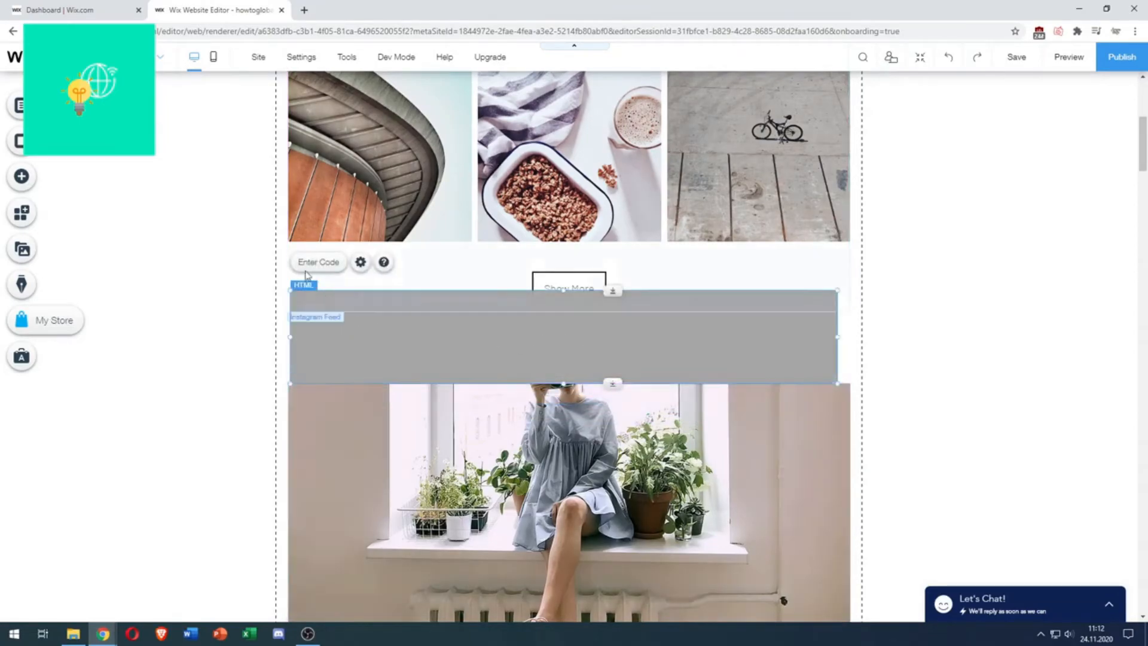
left_click(360, 262)
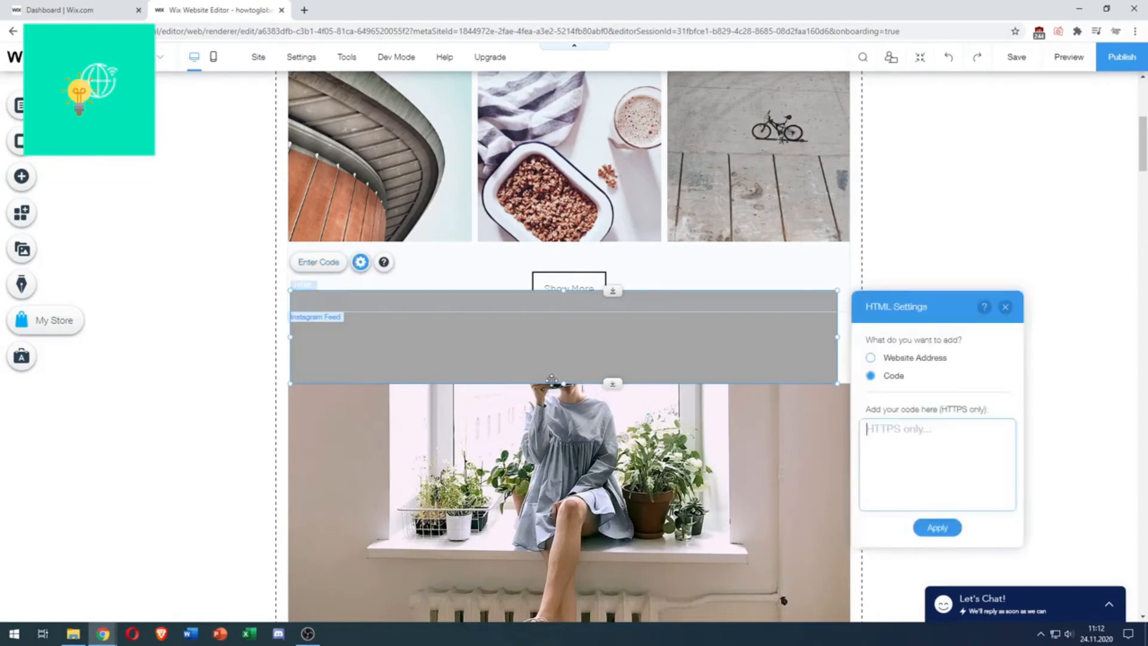
left_click(924, 446)
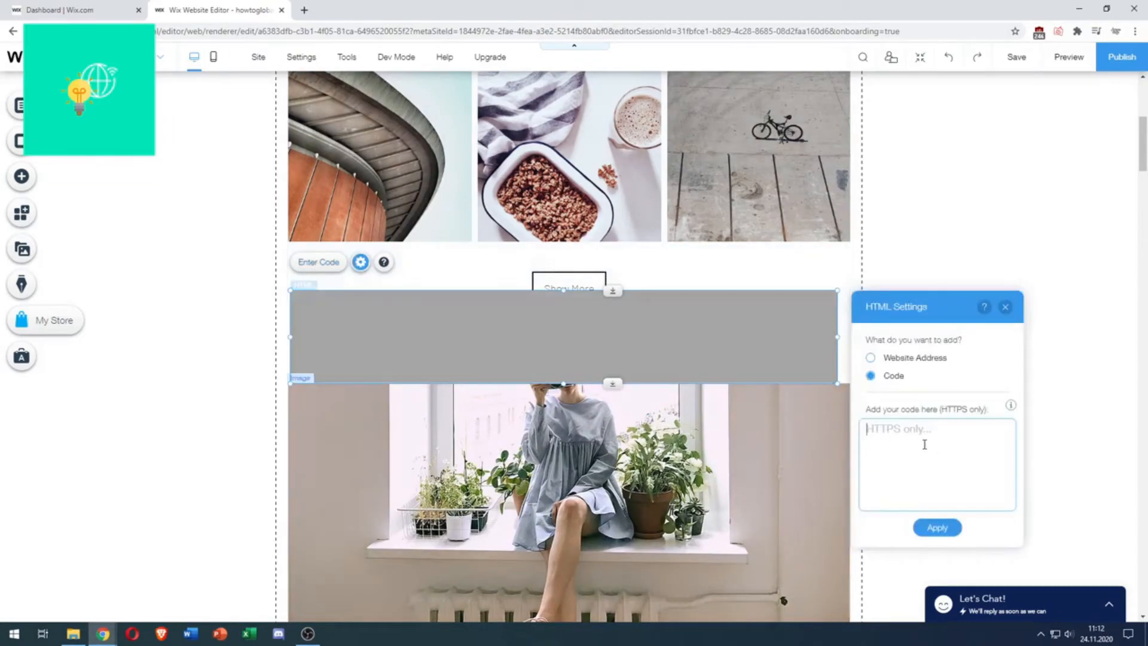